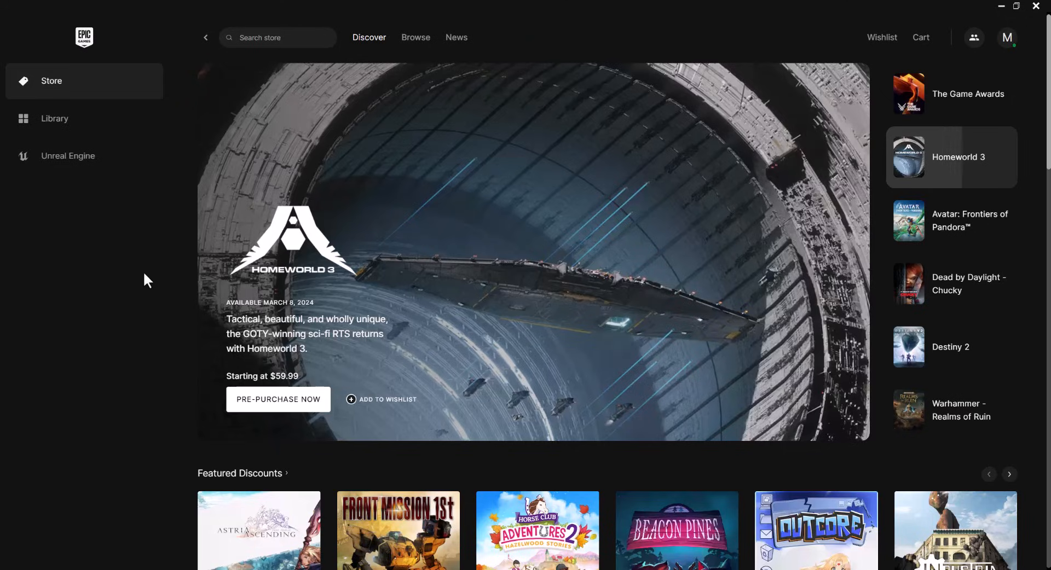
pyautogui.moveTo(141, 256)
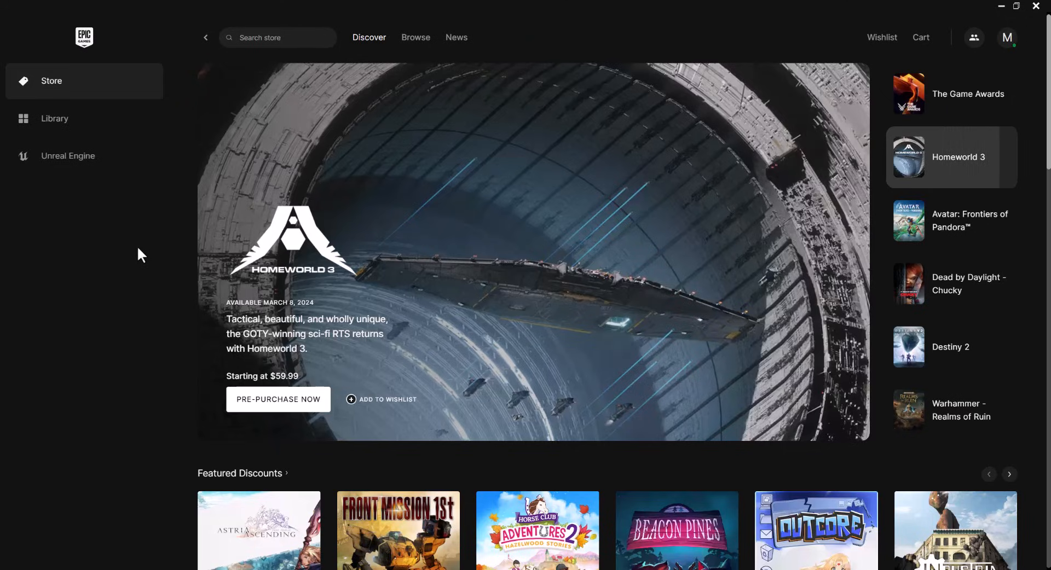
# Open Epic Games Launcher Settings from the profile avatar's account menu.
pyautogui.click(951, 220)
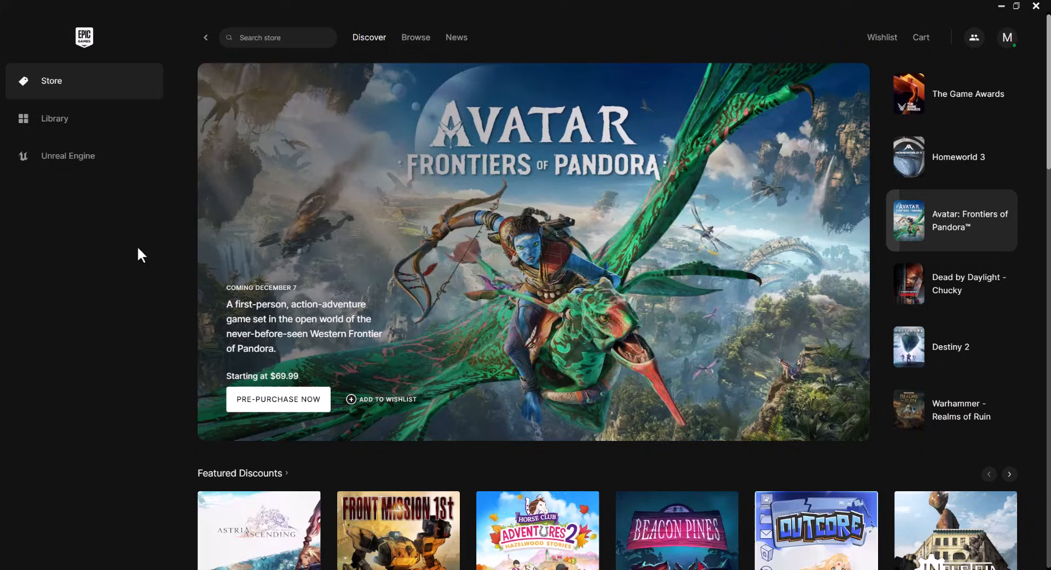
pyautogui.moveTo(729, 145)
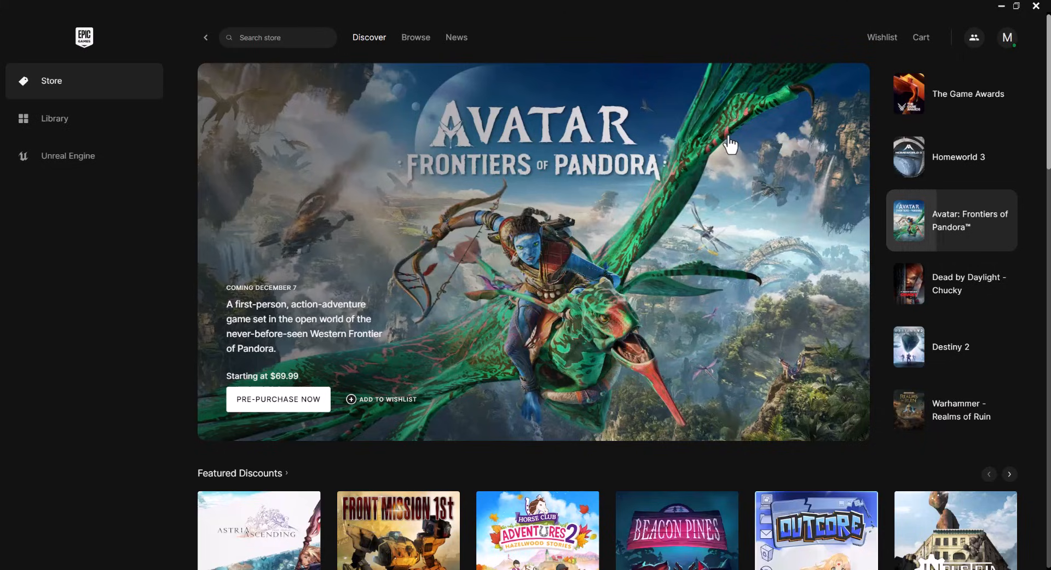
pyautogui.moveTo(128, 421)
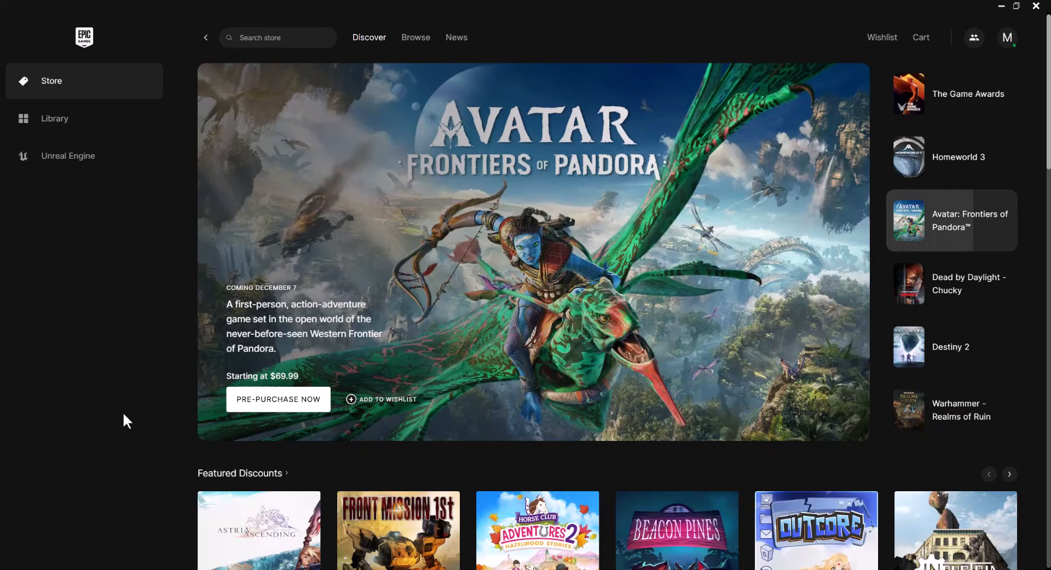
pyautogui.moveTo(950, 157)
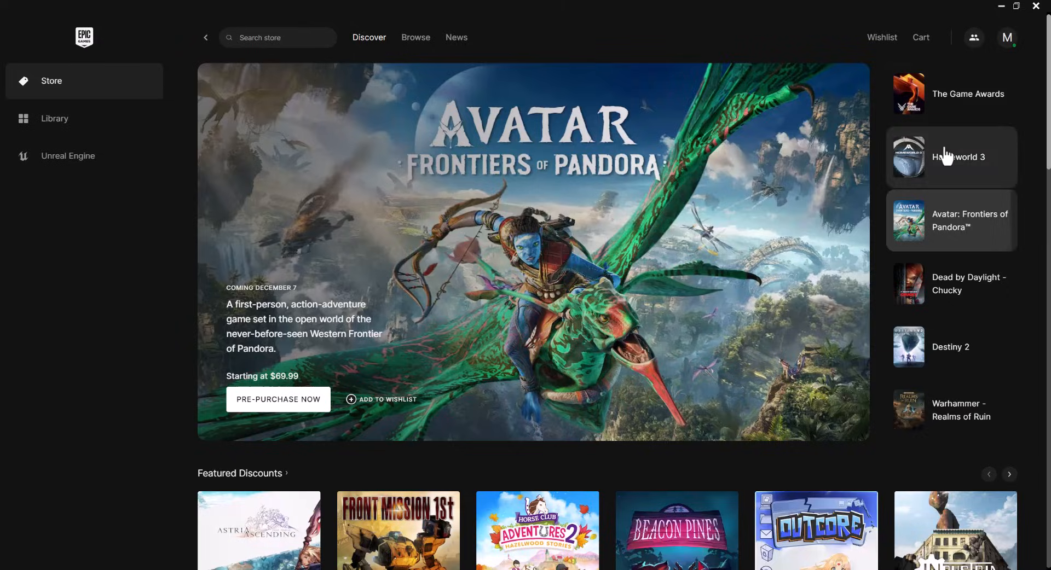
pyautogui.click(951, 283)
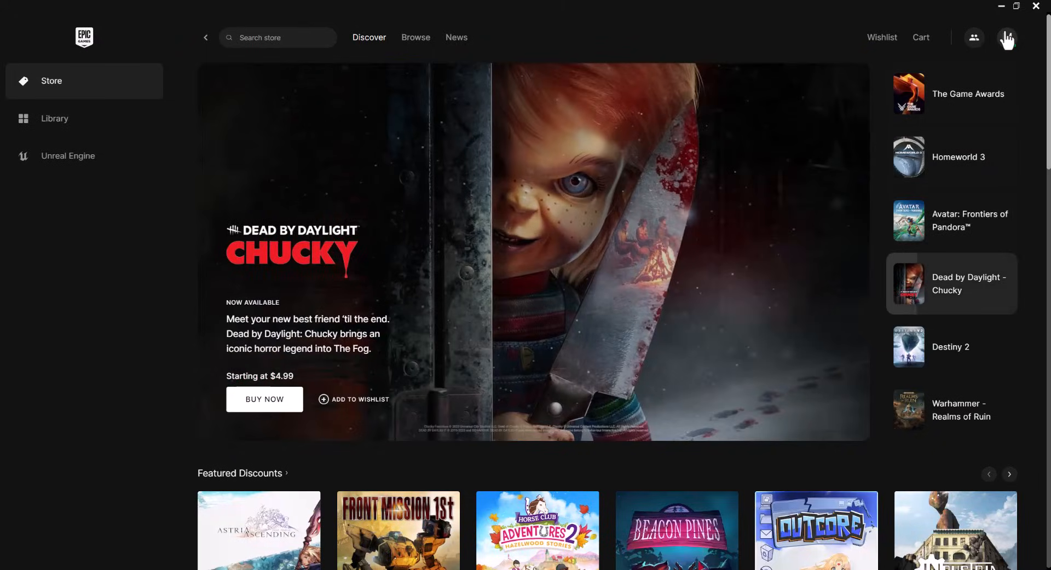
pyautogui.click(1006, 37)
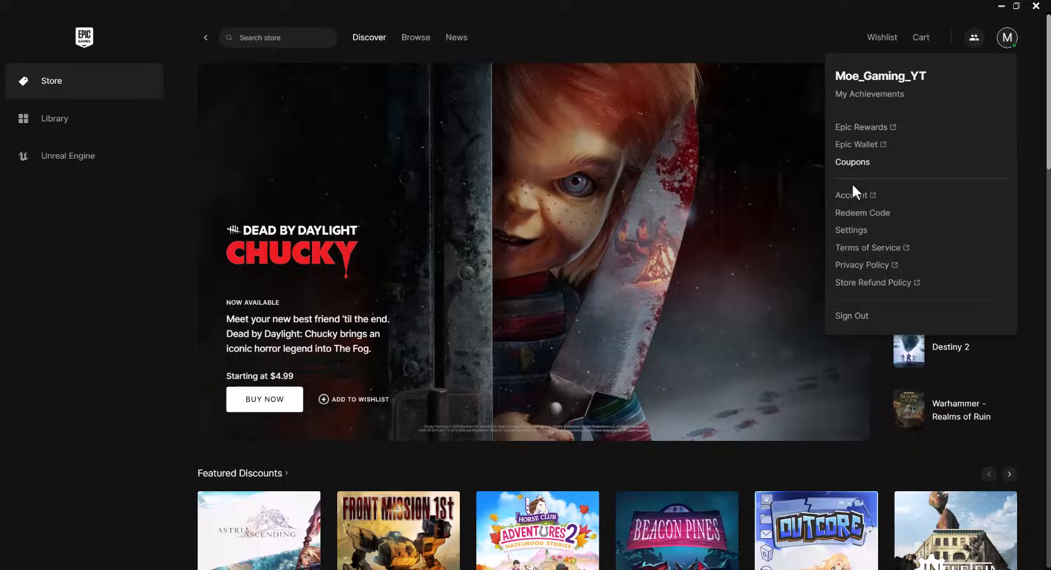
pyautogui.click(851, 230)
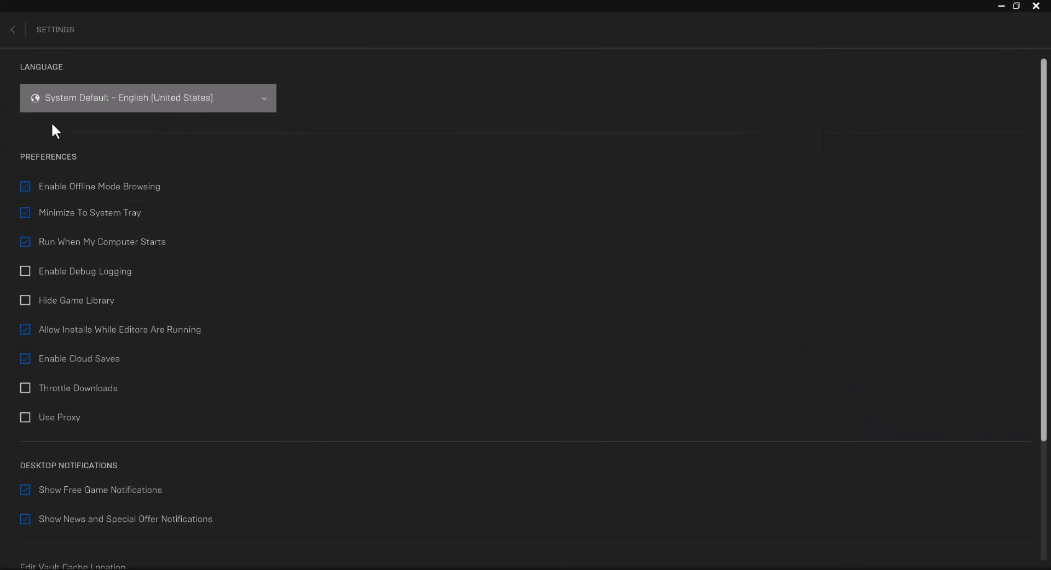
pyautogui.click(147, 98)
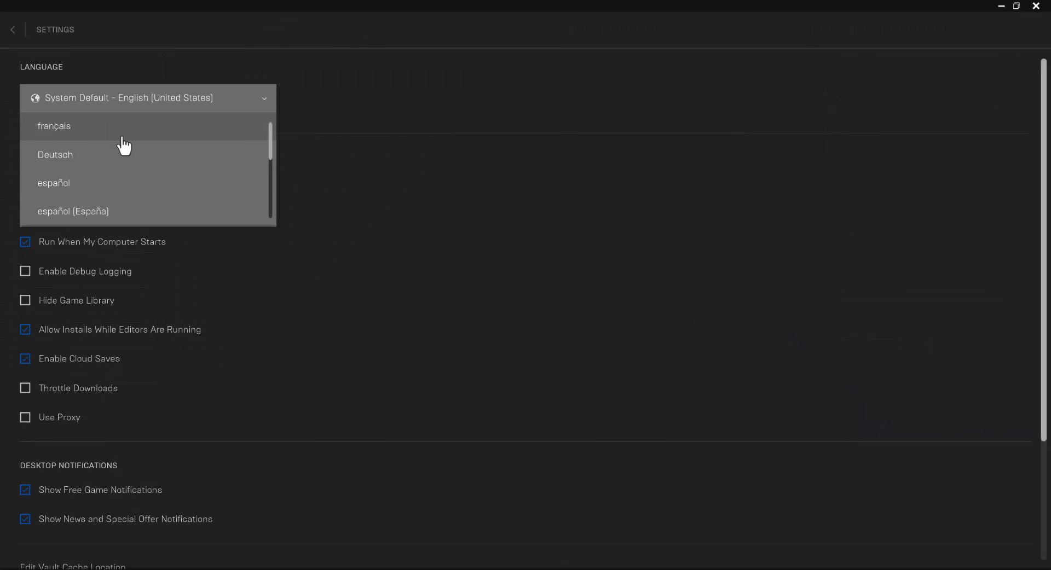
pyautogui.scroll(-3)
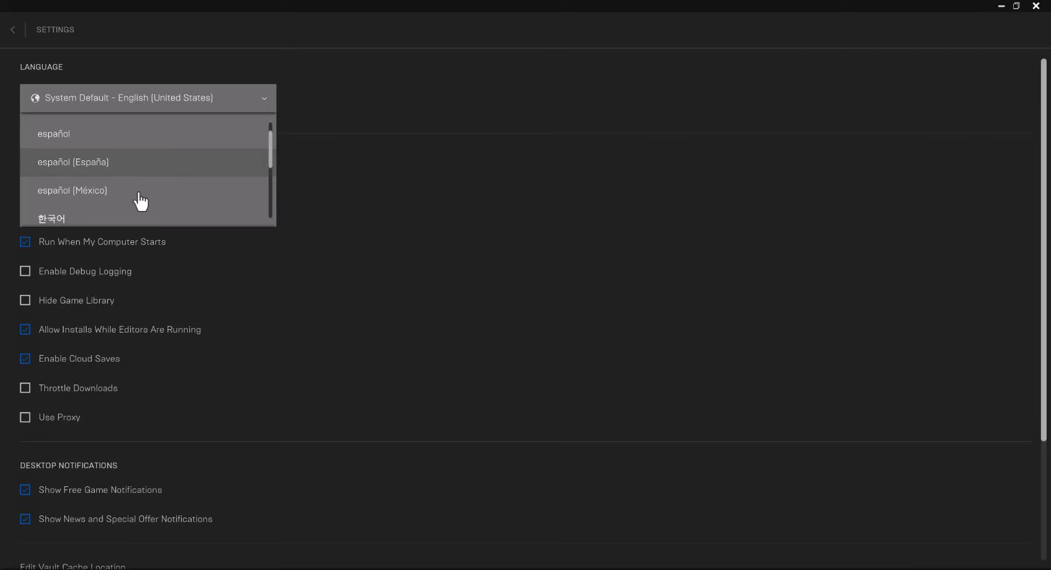
pyautogui.scroll(3)
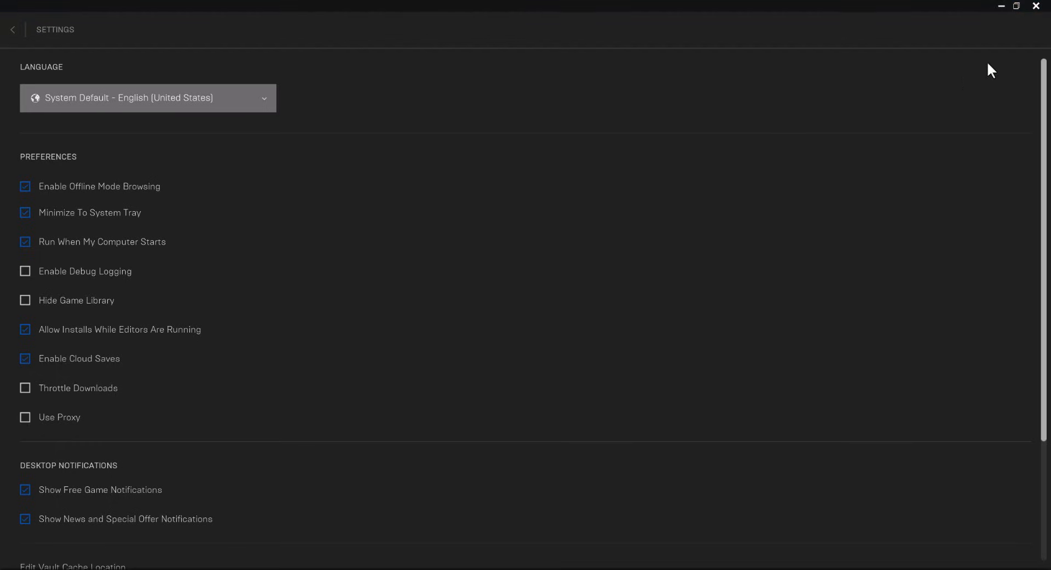
pyautogui.moveTo(460, 394)
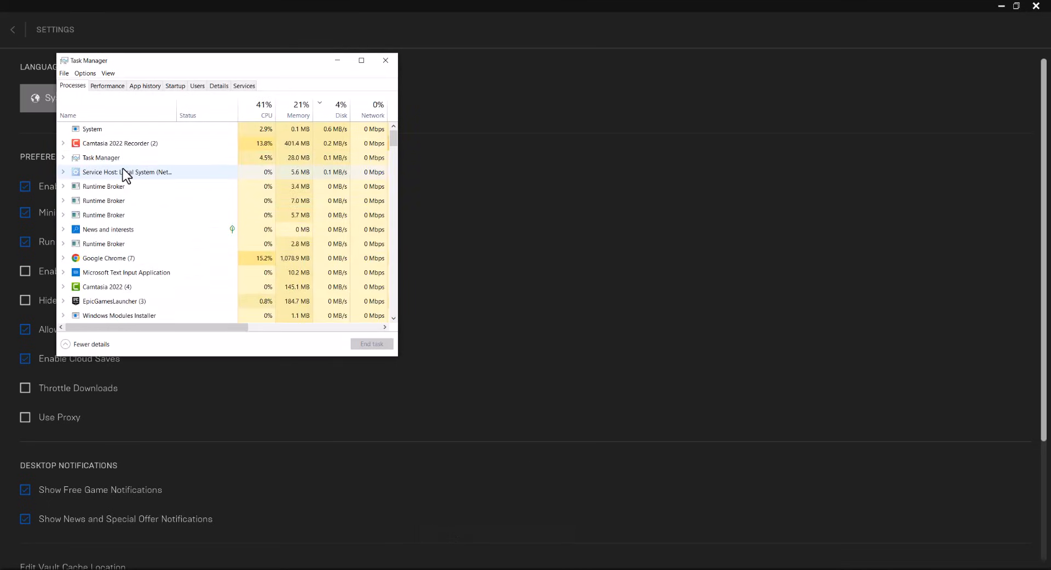
# Select the EpicGamesLauncher process in Task Manager to end it.
pyautogui.click(113, 301)
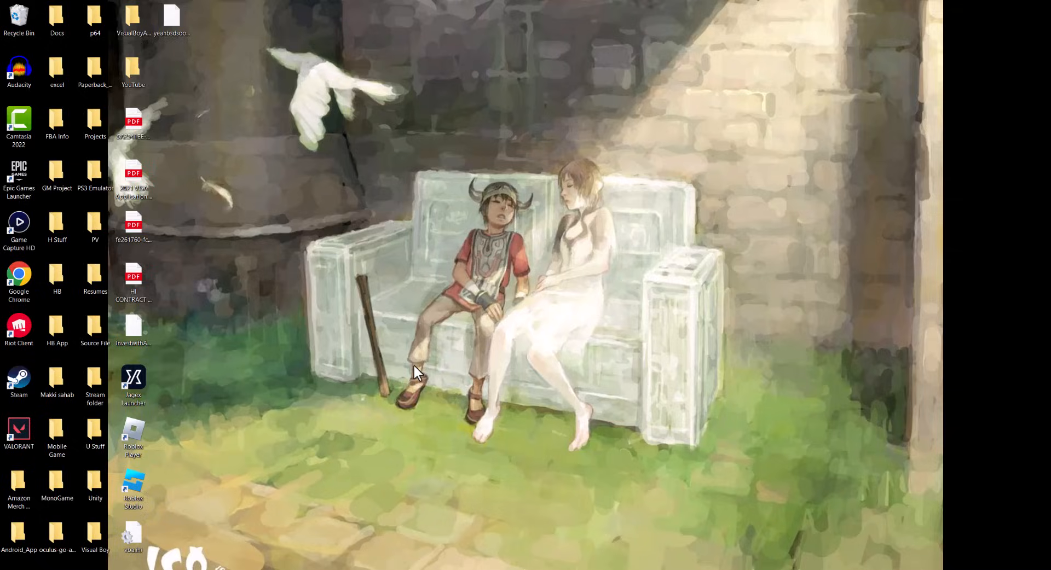
pyautogui.moveTo(211, 526)
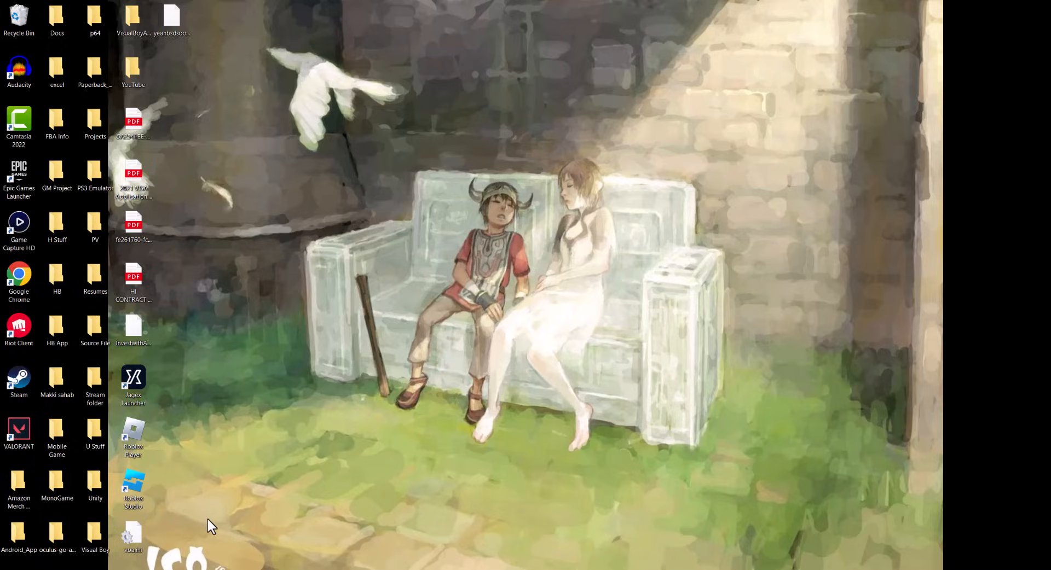